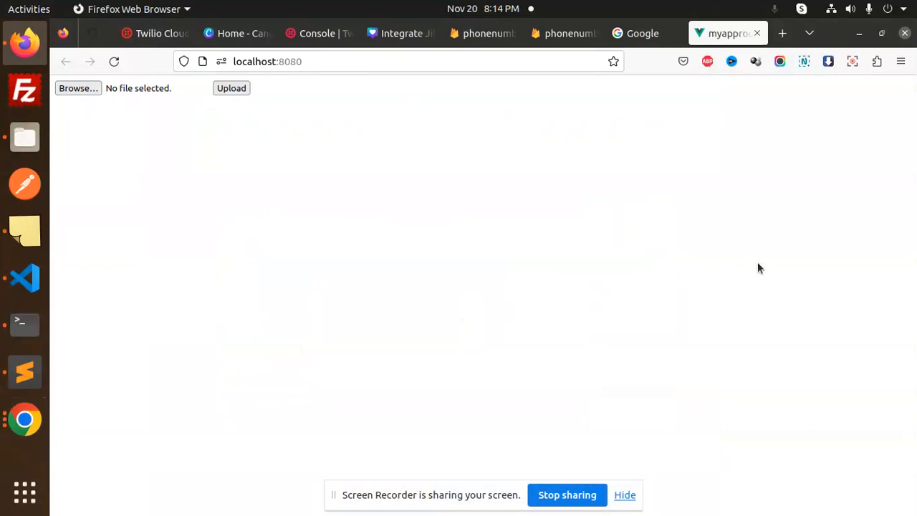
pyautogui.moveTo(158, 349)
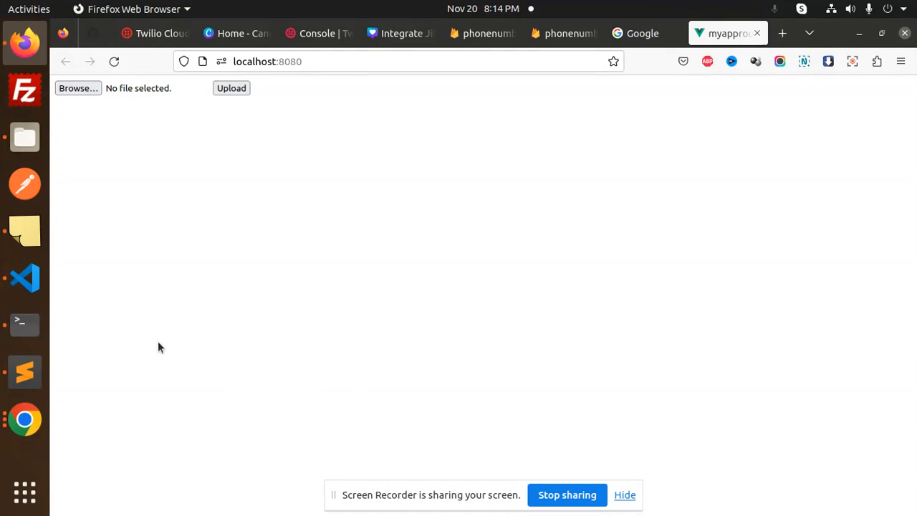
# Step: Switch to the Sublime Text notes showing the title 'Upload an Image in Firebase Cloud Storage Vue 3'
pyautogui.click(24, 372)
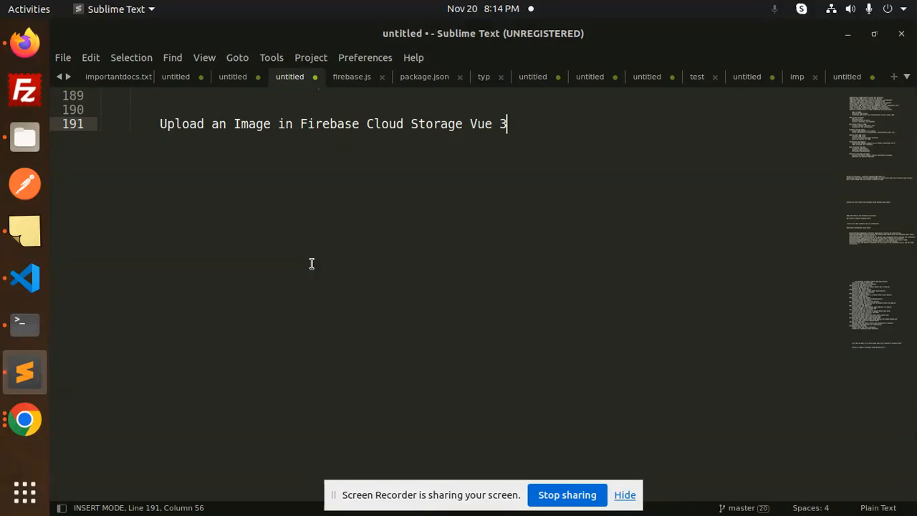
pyautogui.moveTo(289, 236)
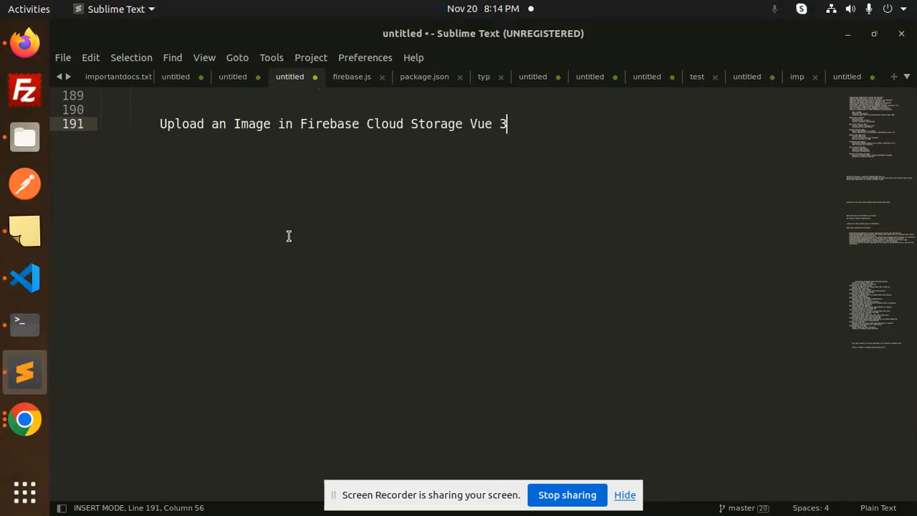
# Step: View the Storage bucket listing images/, brahamcharini.jpg, dddddd.jpeg and xamrin.png, then return to the localhost app
pyautogui.click(24, 419)
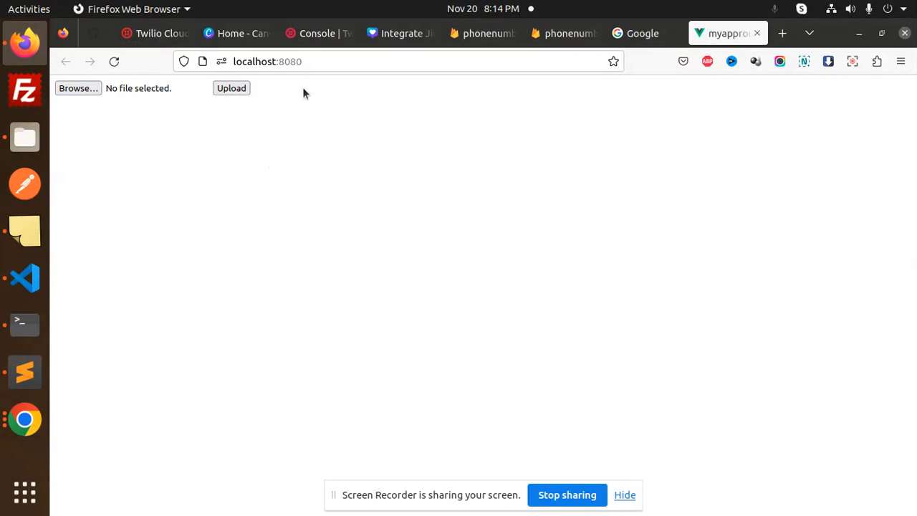
pyautogui.click(564, 33)
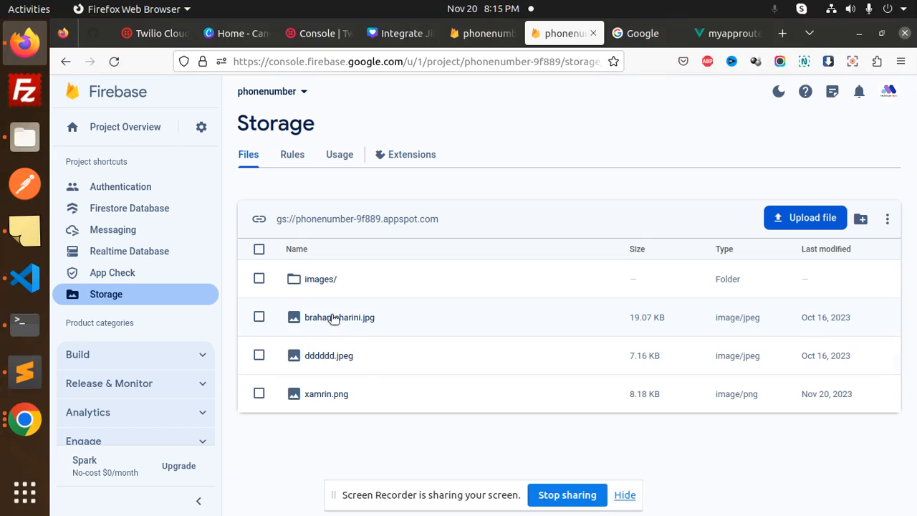
pyautogui.moveTo(321, 442)
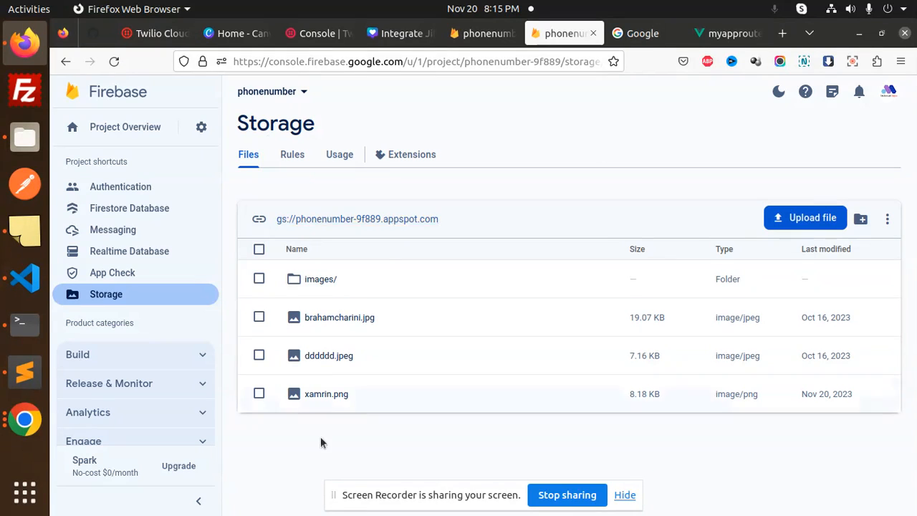
pyautogui.moveTo(152, 197)
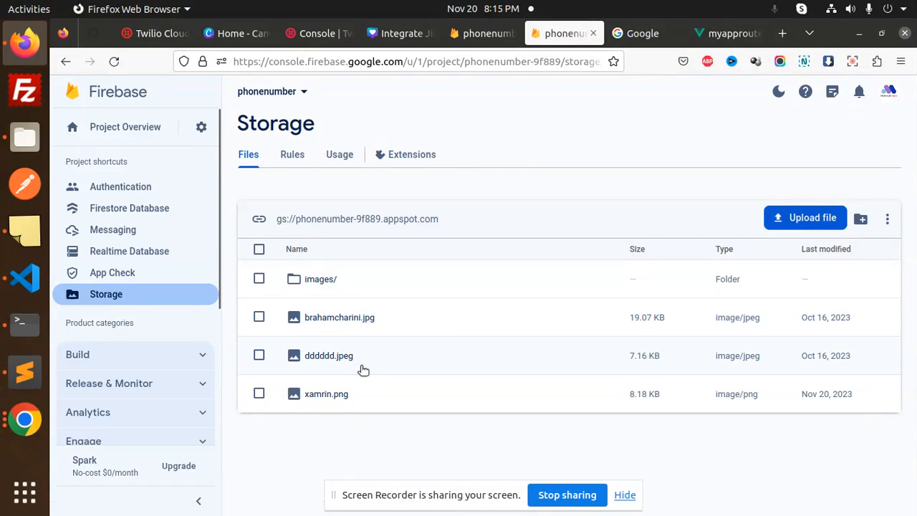
pyautogui.click(728, 33)
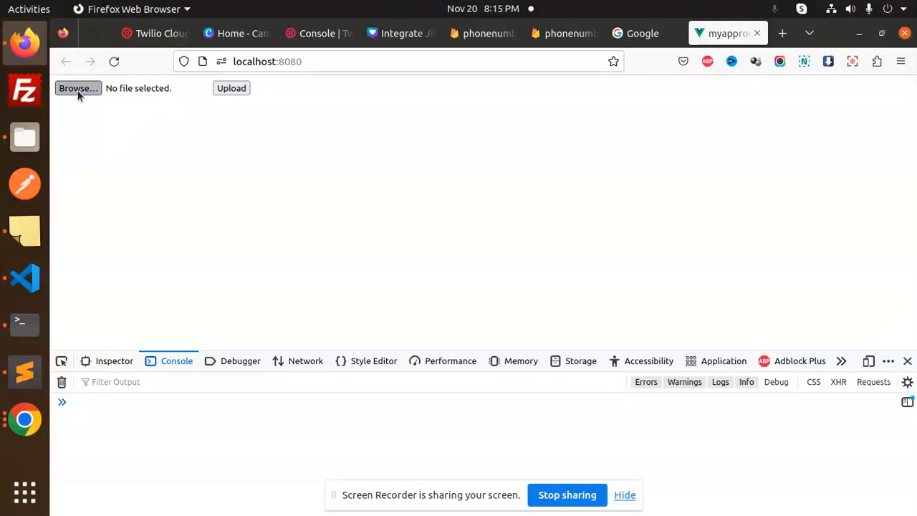
# Step: Upload free-hindi-letter-2646703-2194189.png from Desktop so the console reports 'File uploaded successfully!'
pyautogui.click(77, 87)
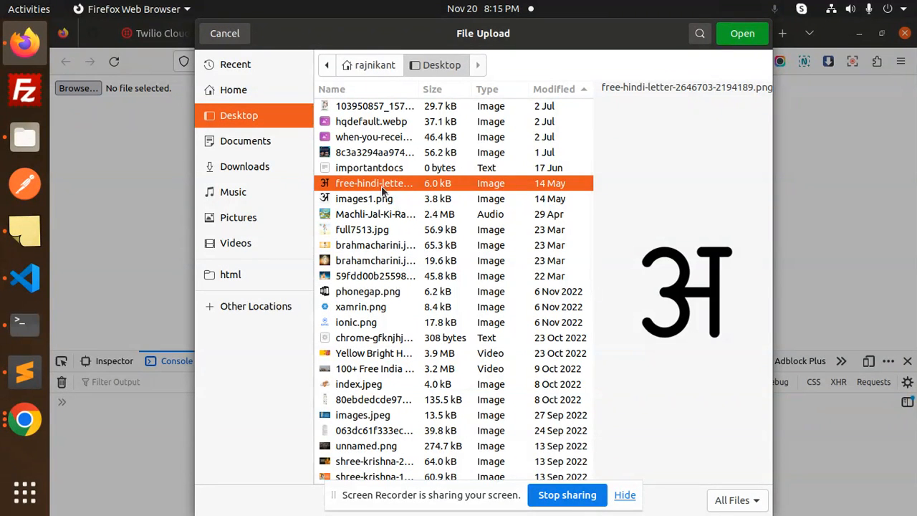
pyautogui.click(742, 33)
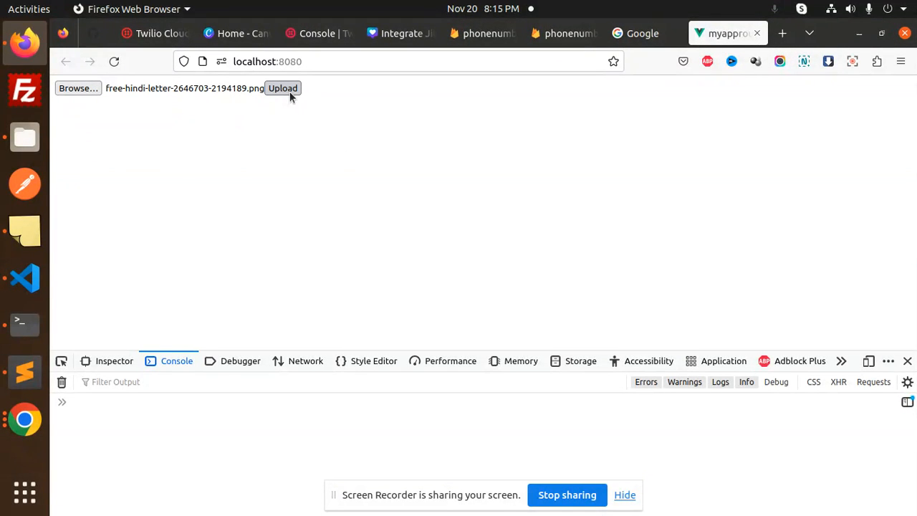
pyautogui.click(282, 87)
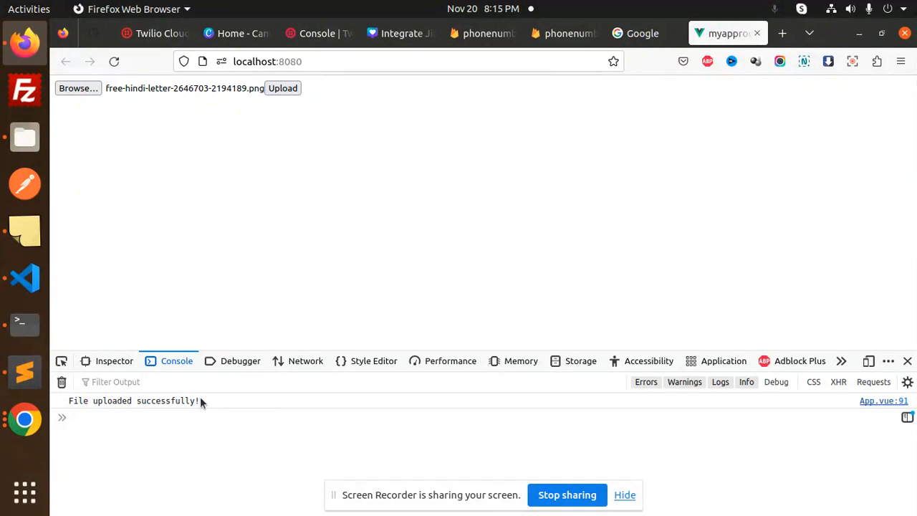
# Step: Refresh Storage and view the new free-hindi-letter PNG's details (5.91 KB, image/png)
pyautogui.click(565, 33)
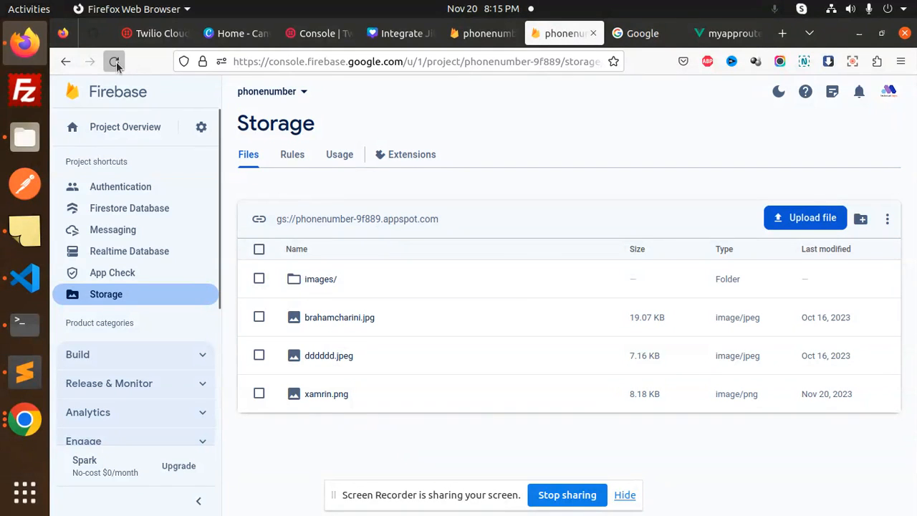
pyautogui.click(114, 61)
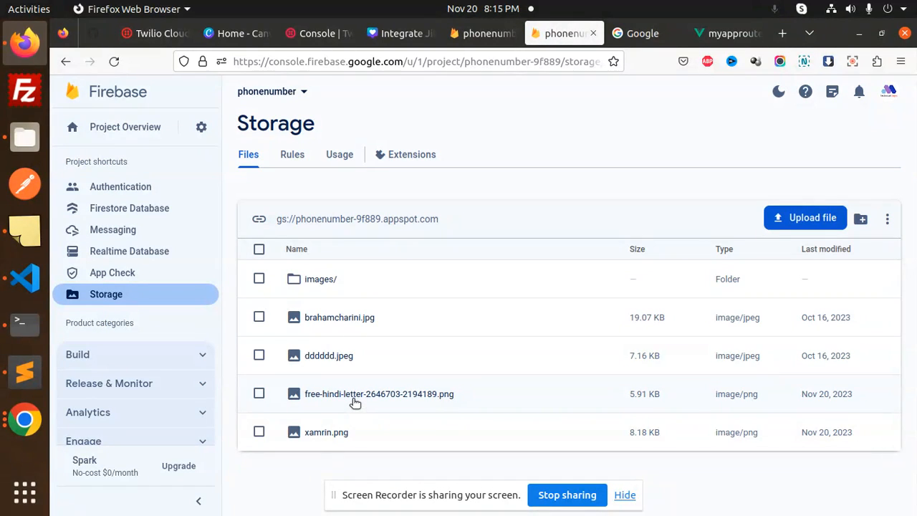
pyautogui.click(378, 393)
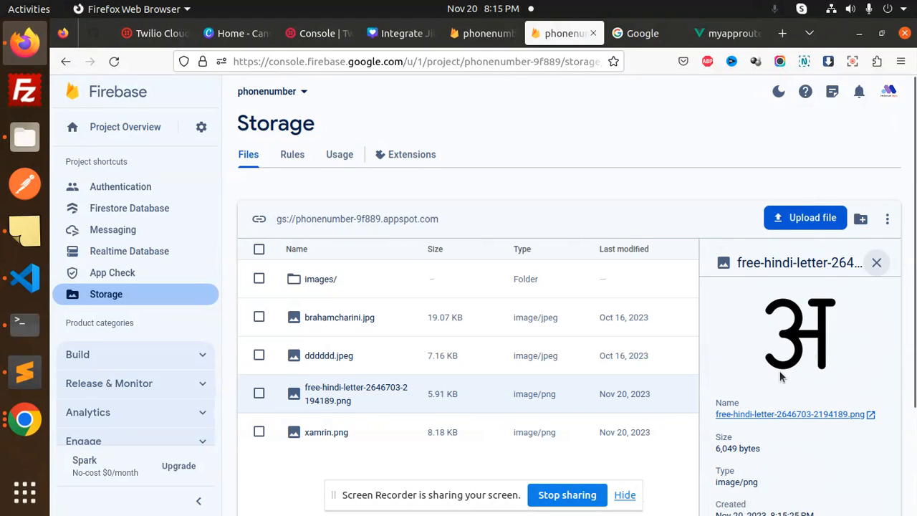
pyautogui.moveTo(797, 361)
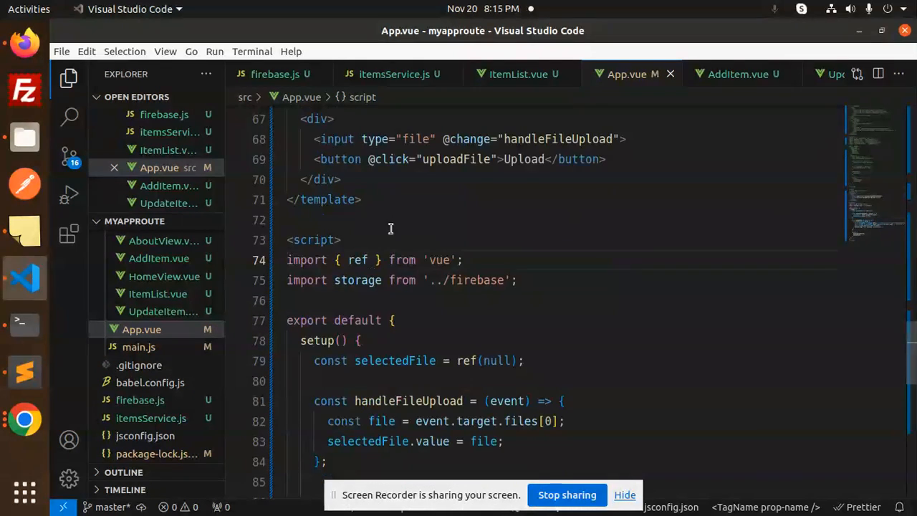
# Step: Point out the Upload button markup and peek the handleFileUpload definition in App.vue
pyautogui.click(395, 159)
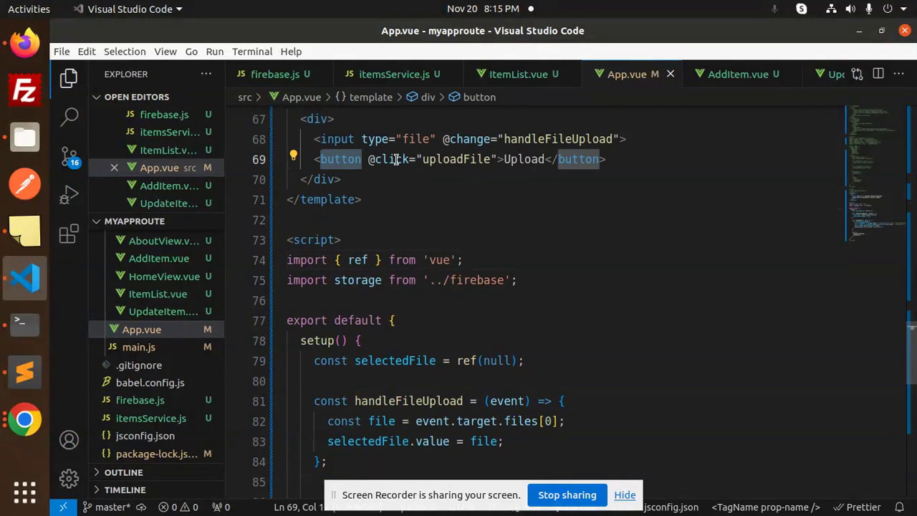
pyautogui.doubleClick(557, 139)
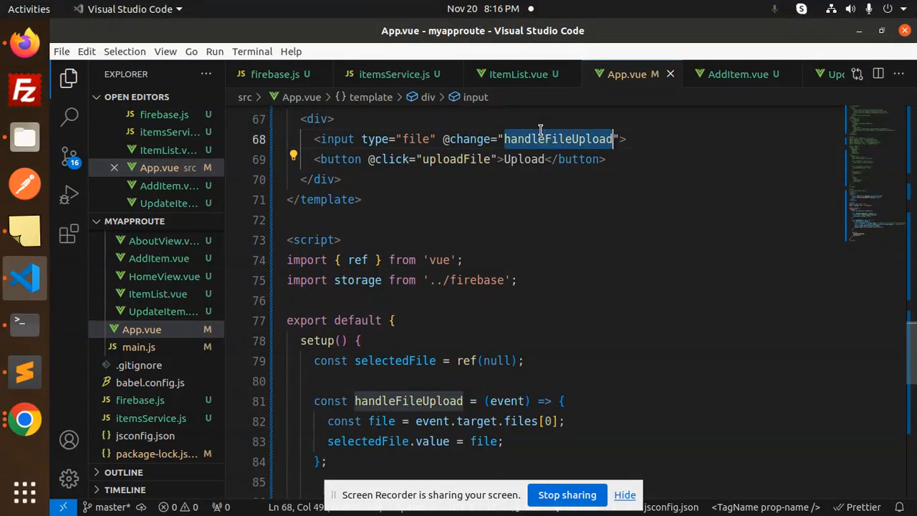
pyautogui.moveTo(557, 139)
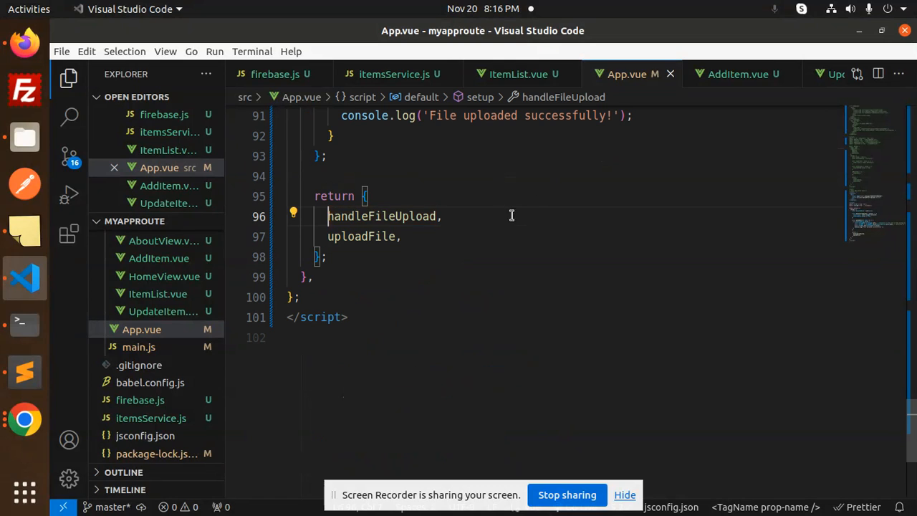
pyautogui.doubleClick(381, 215)
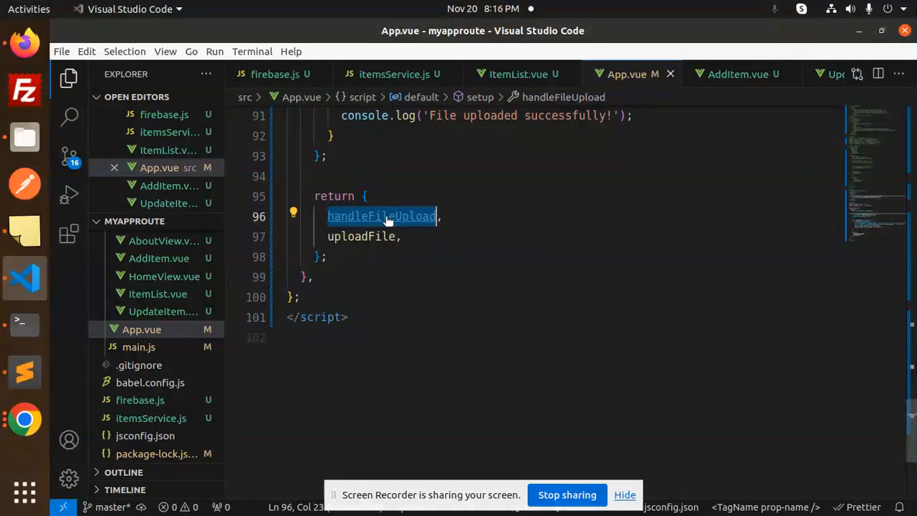
pyautogui.click(381, 215)
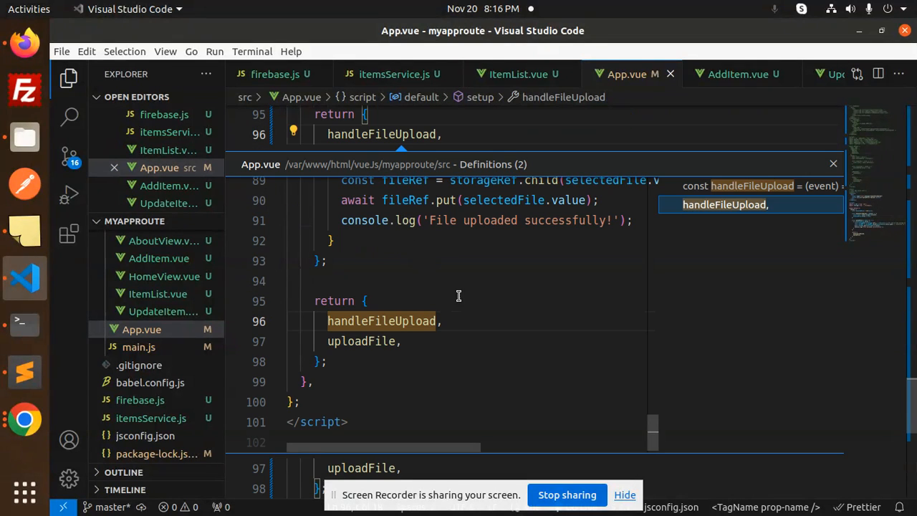
pyautogui.moveTo(361, 341)
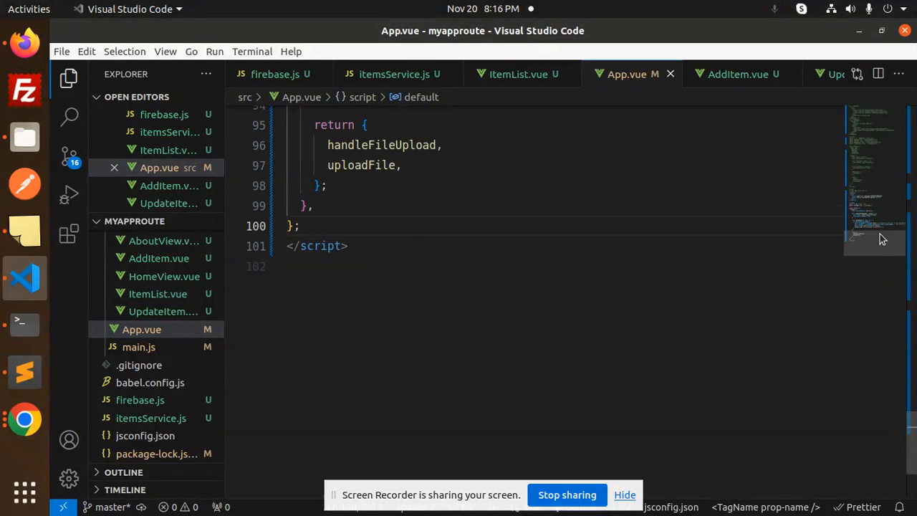
pyautogui.scroll(3)
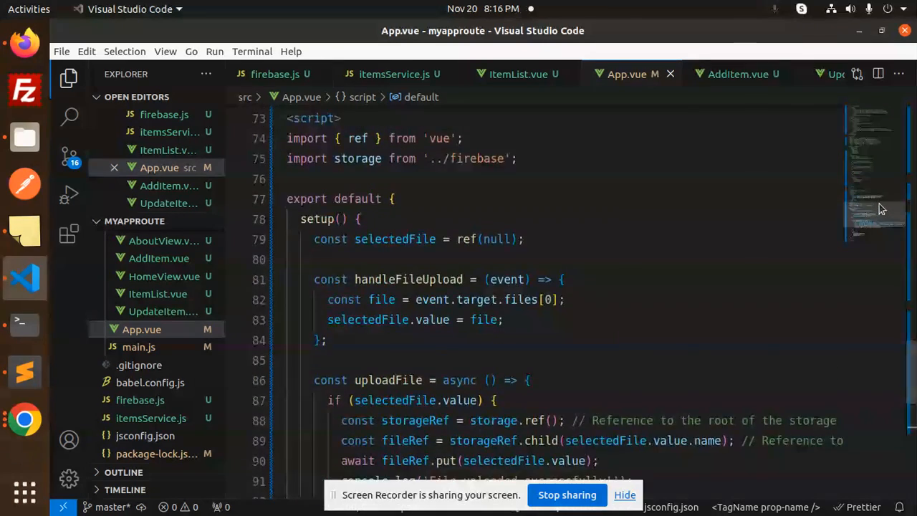
pyautogui.scroll(3)
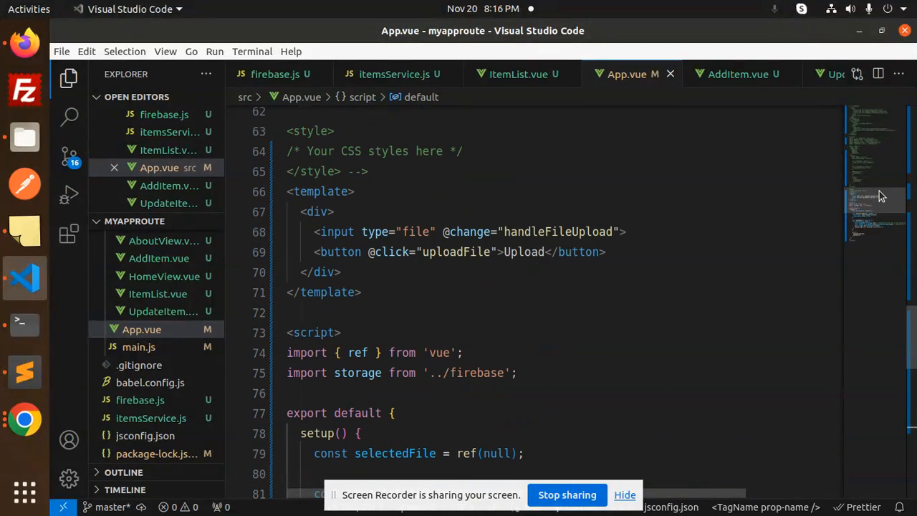
pyautogui.doubleClick(456, 252)
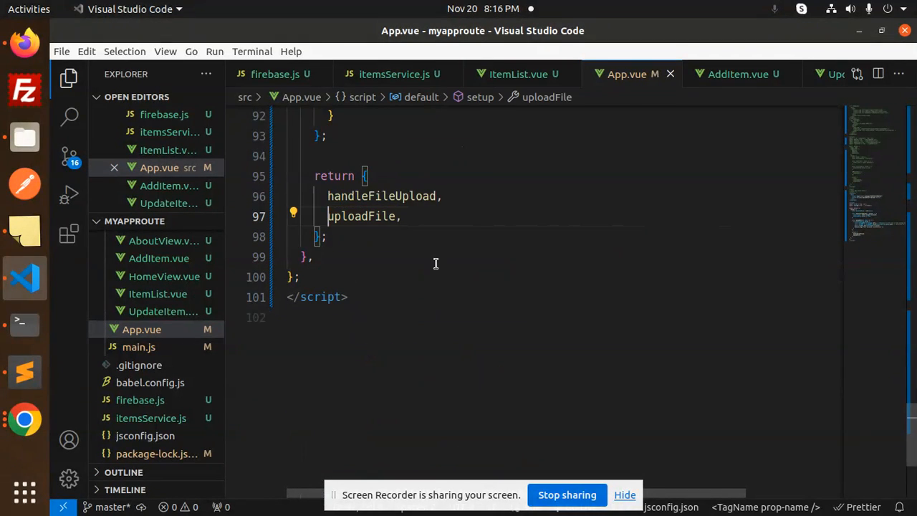
pyautogui.scroll(3)
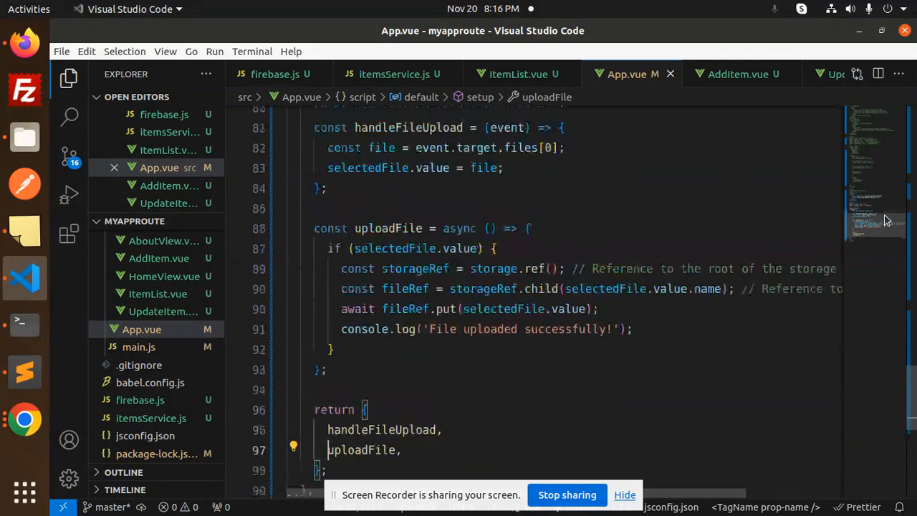
pyautogui.scroll(-3)
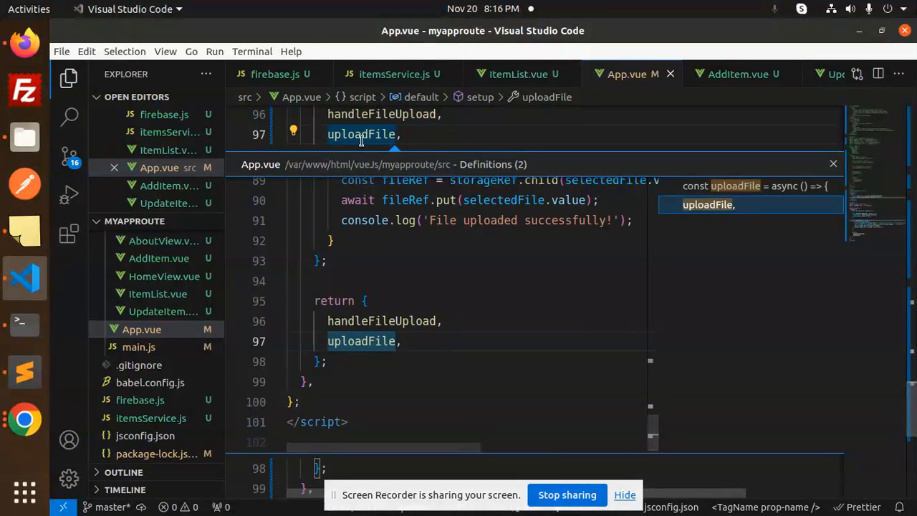
pyautogui.moveTo(763, 189)
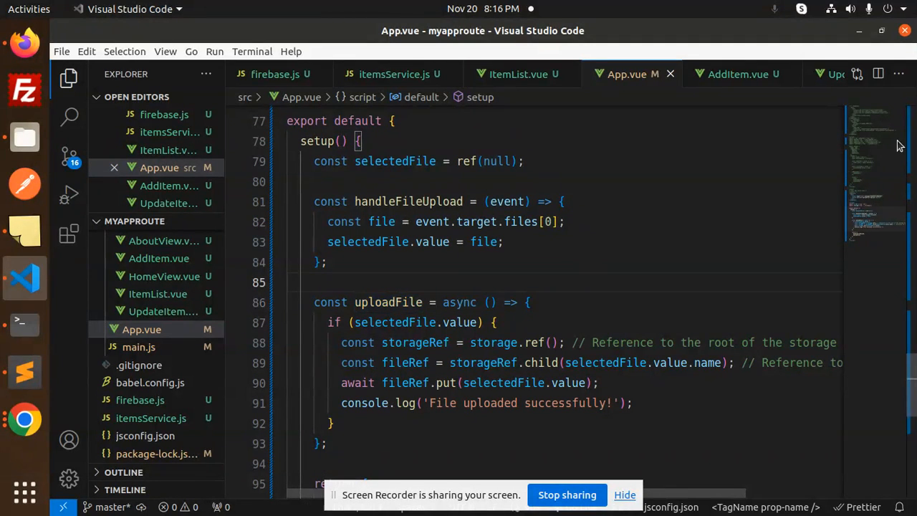
pyautogui.moveTo(390, 321)
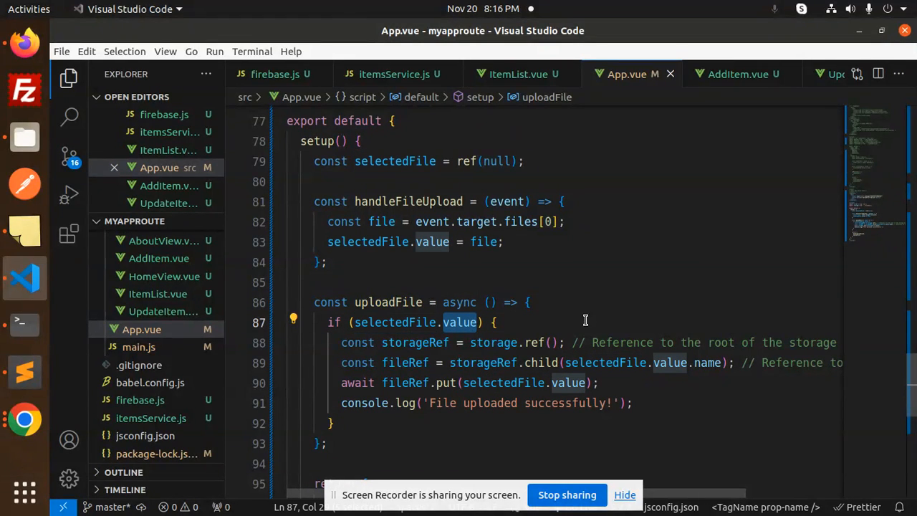
pyautogui.click(164, 51)
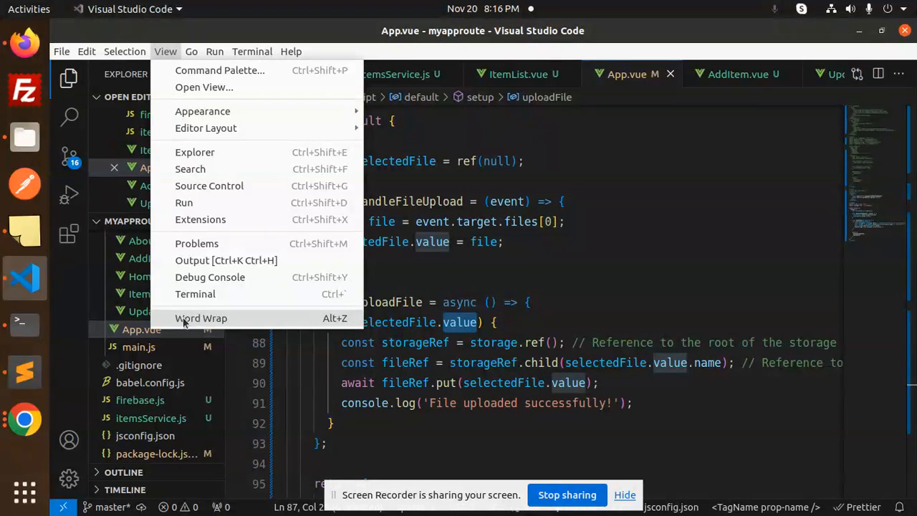
pyautogui.click(201, 318)
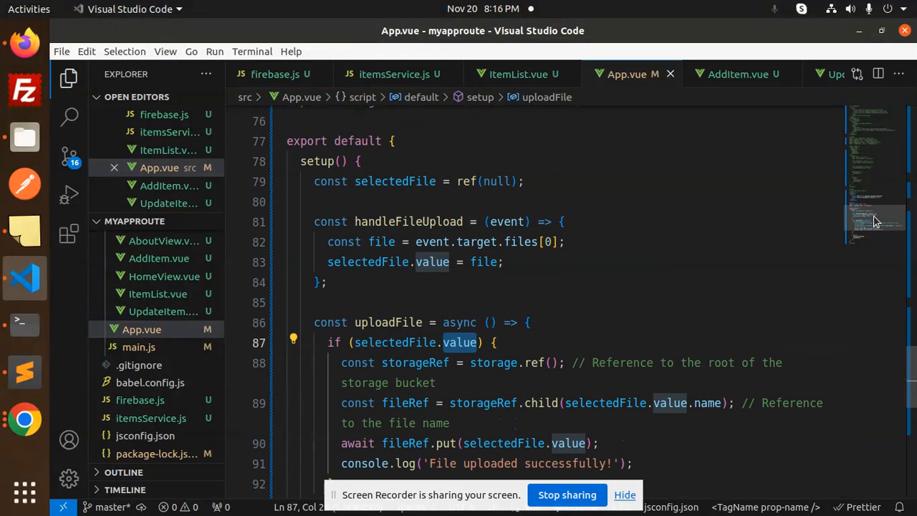
pyautogui.click(317, 160)
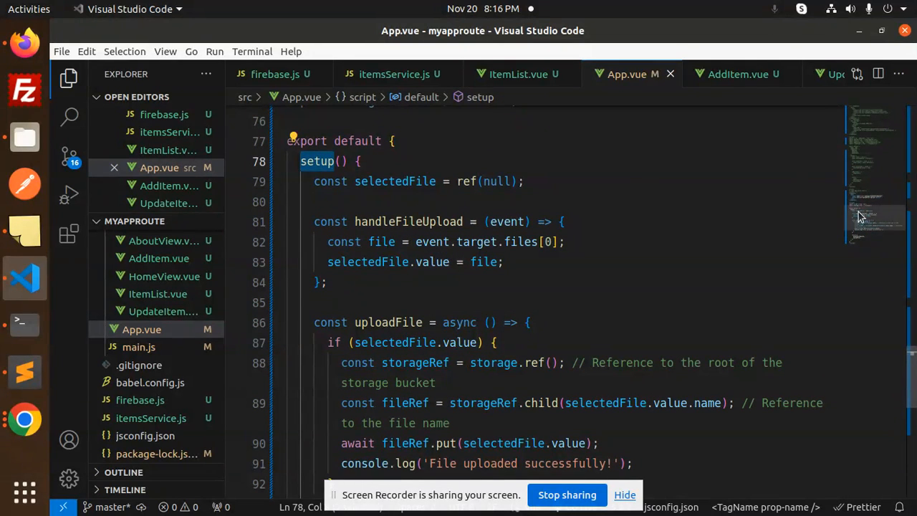
pyautogui.scroll(3)
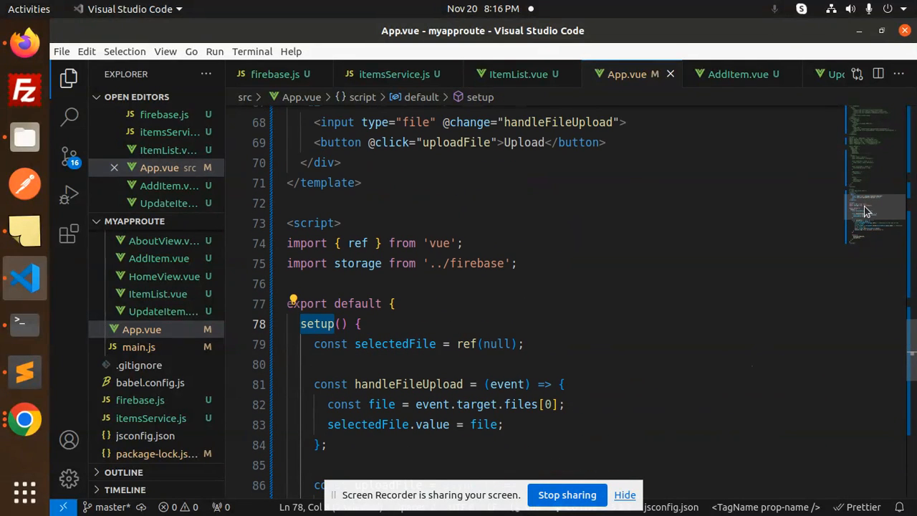
pyautogui.scroll(-3)
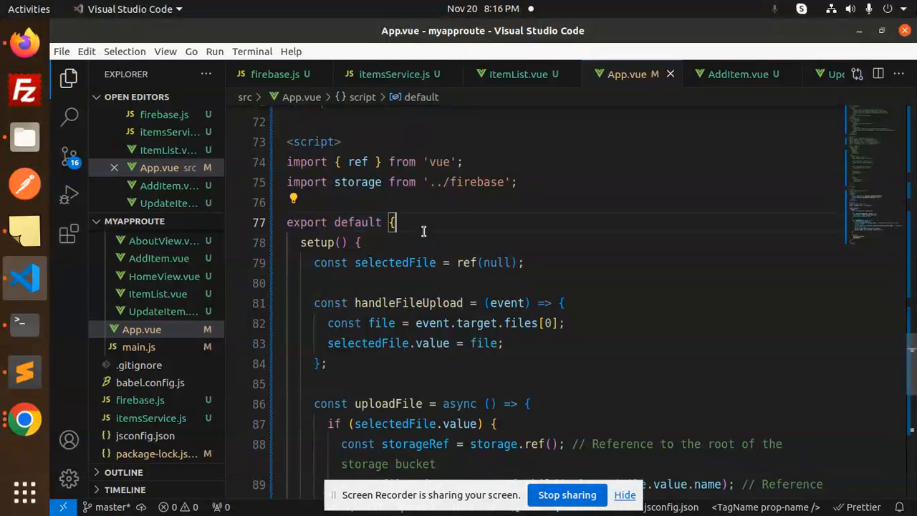
pyautogui.moveTo(875, 217)
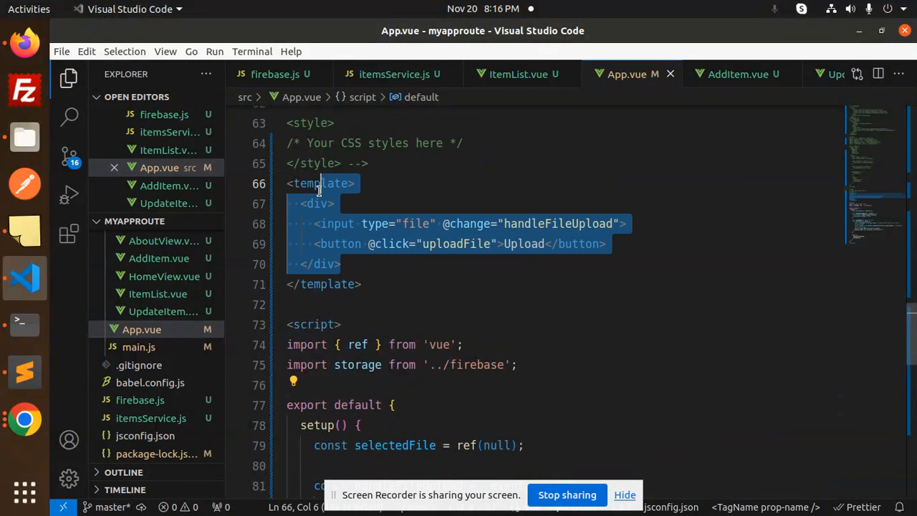
pyautogui.click(294, 304)
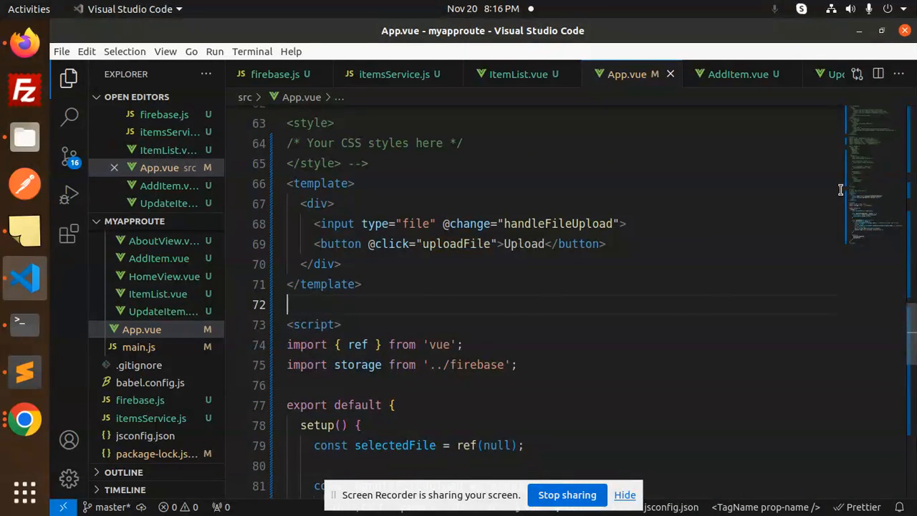
pyautogui.scroll(-3)
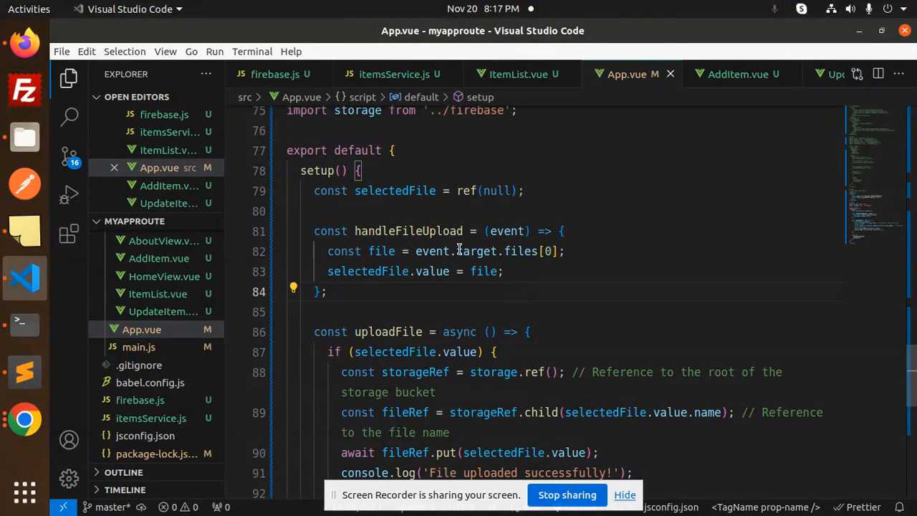
pyautogui.doubleClick(394, 191)
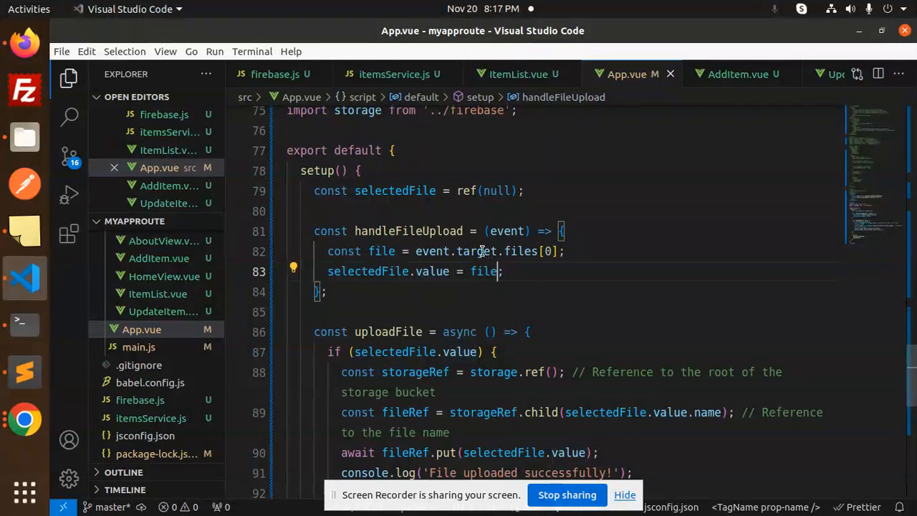
pyautogui.doubleClick(484, 271)
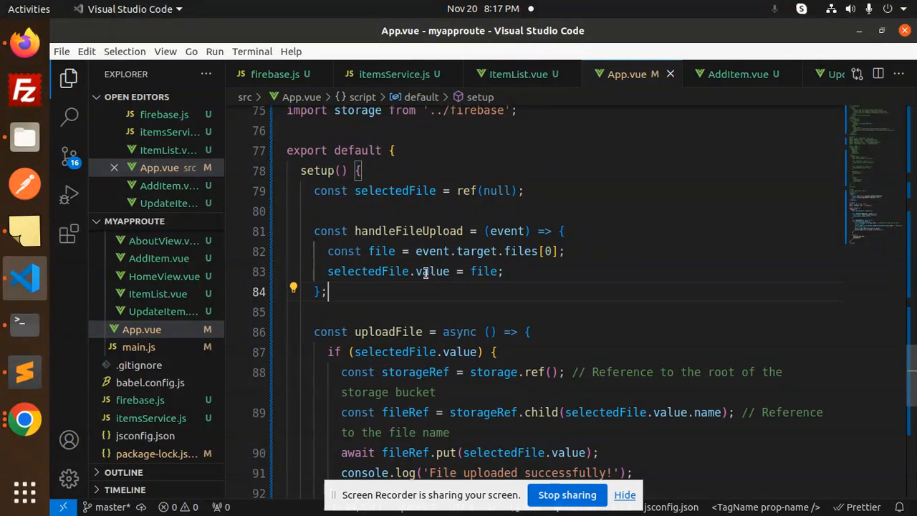
pyautogui.doubleClick(394, 190)
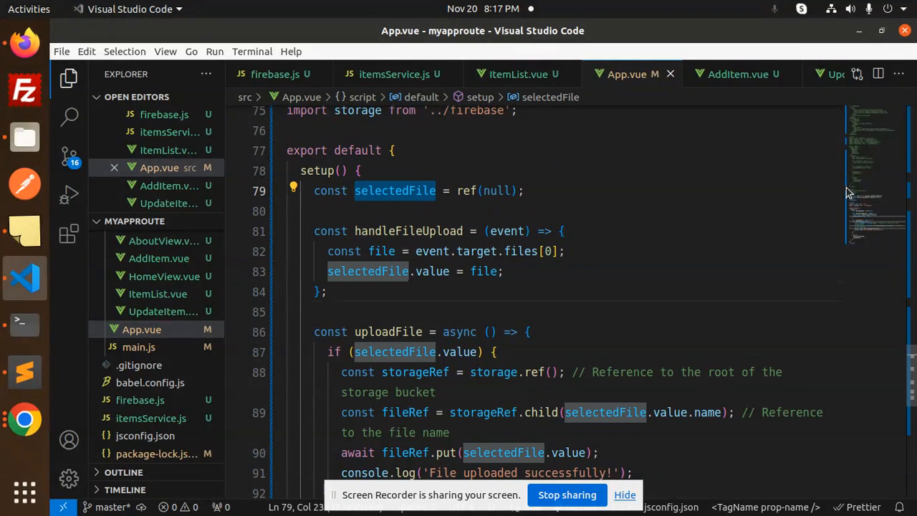
pyautogui.scroll(-3)
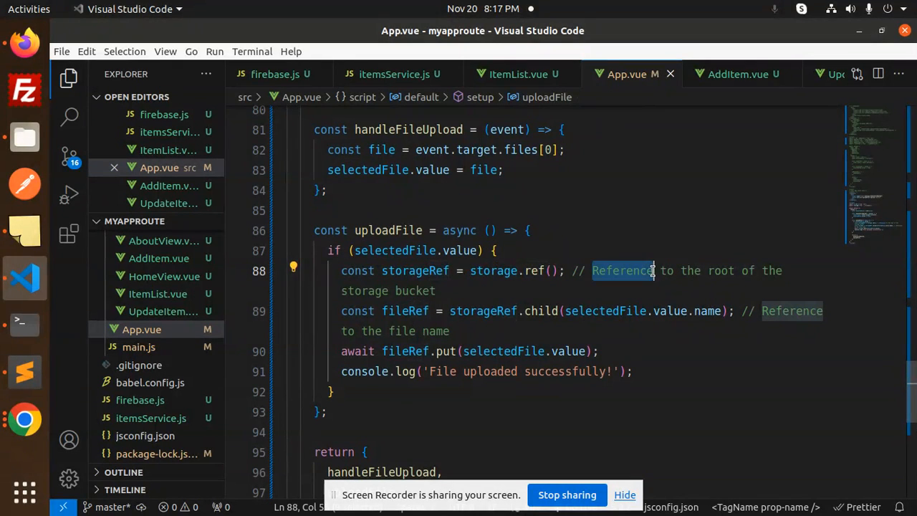
pyautogui.click(638, 286)
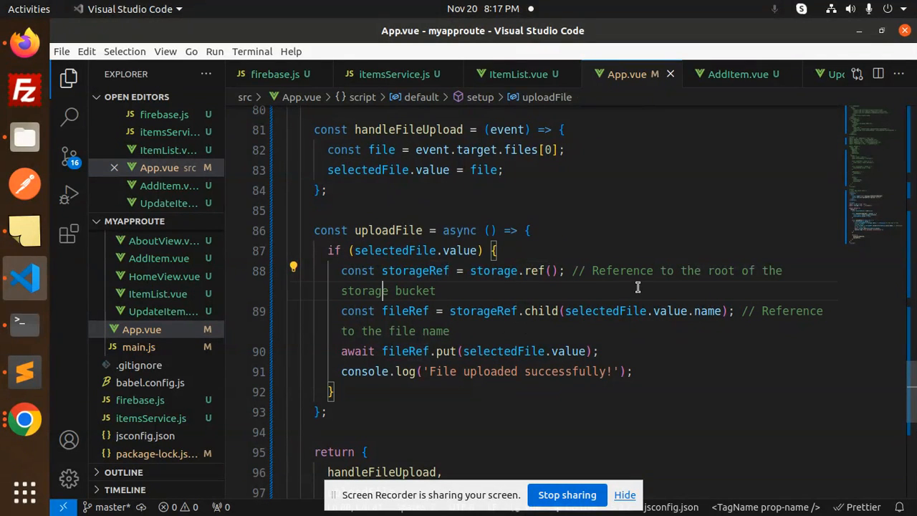
pyautogui.doubleClick(415, 290)
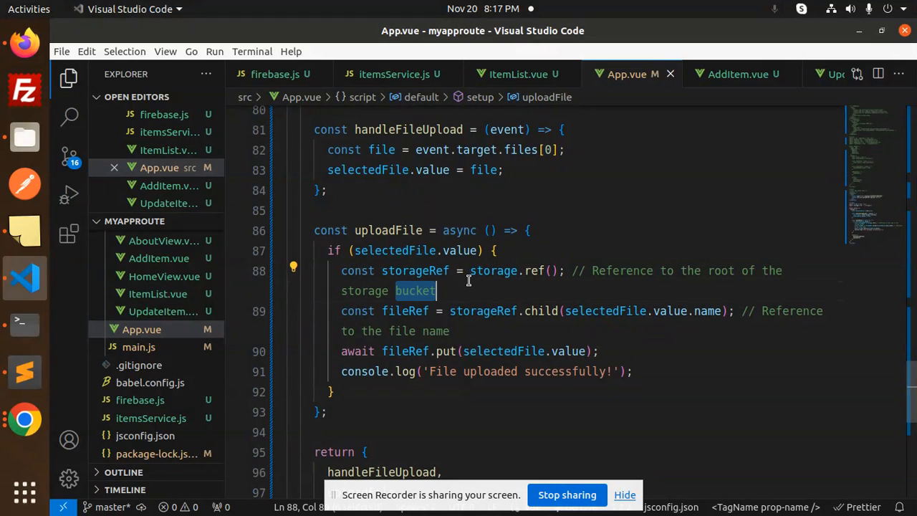
pyautogui.click(387, 309)
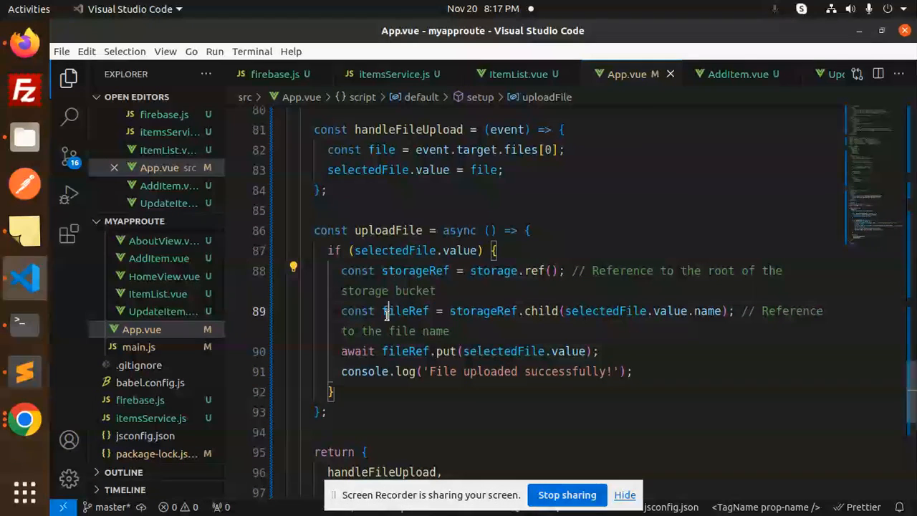
pyautogui.click(532, 309)
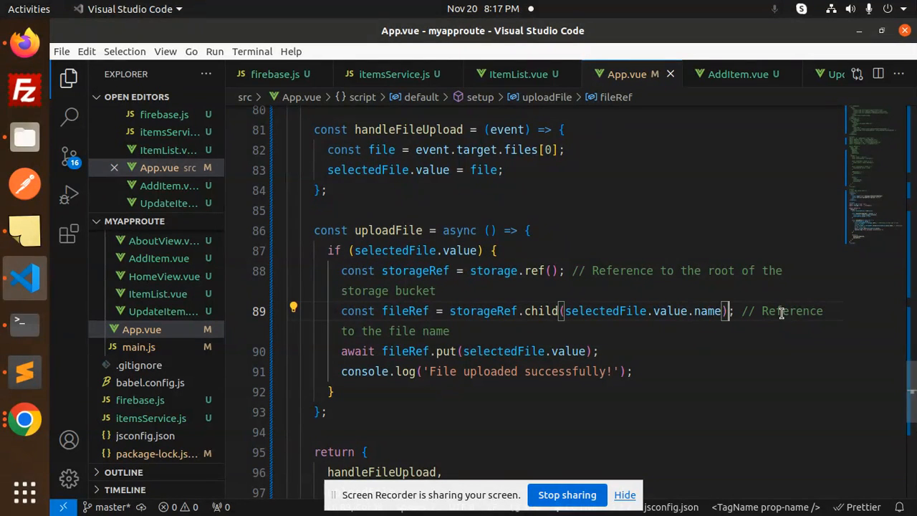
pyautogui.click(361, 351)
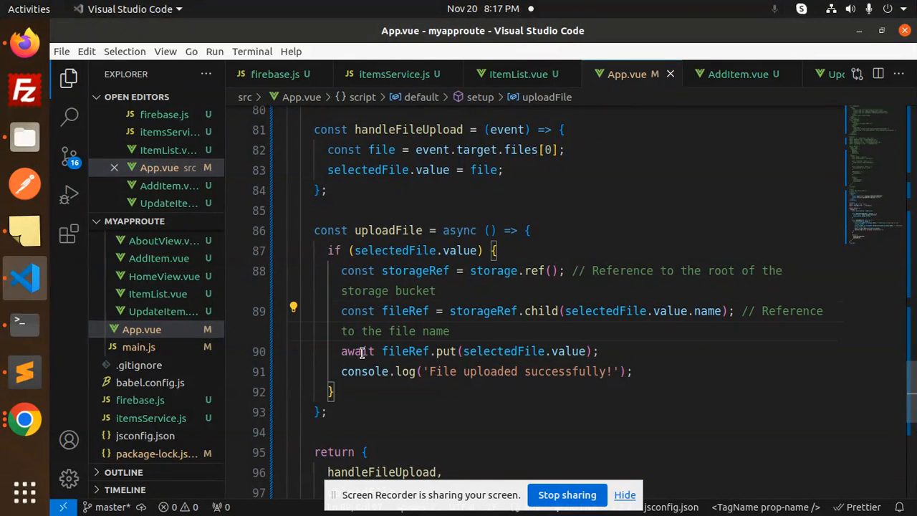
pyautogui.moveTo(503, 351)
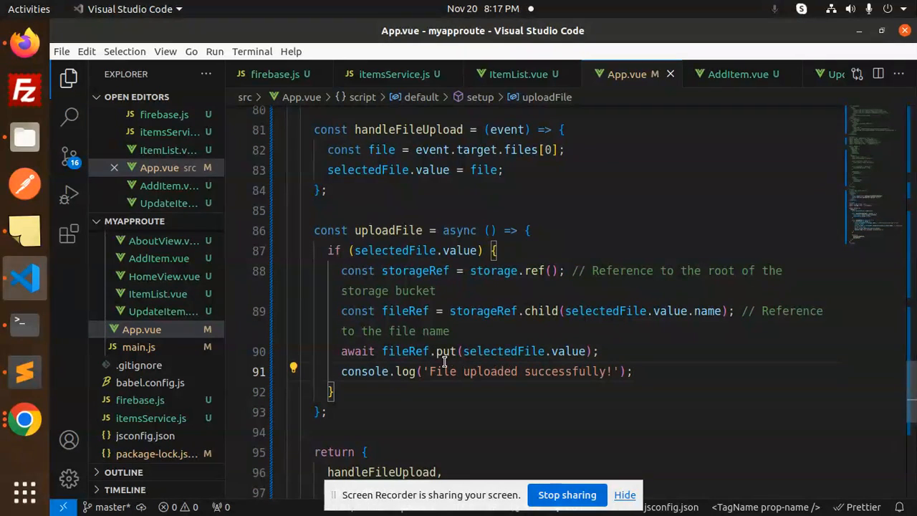
pyautogui.scroll(-3)
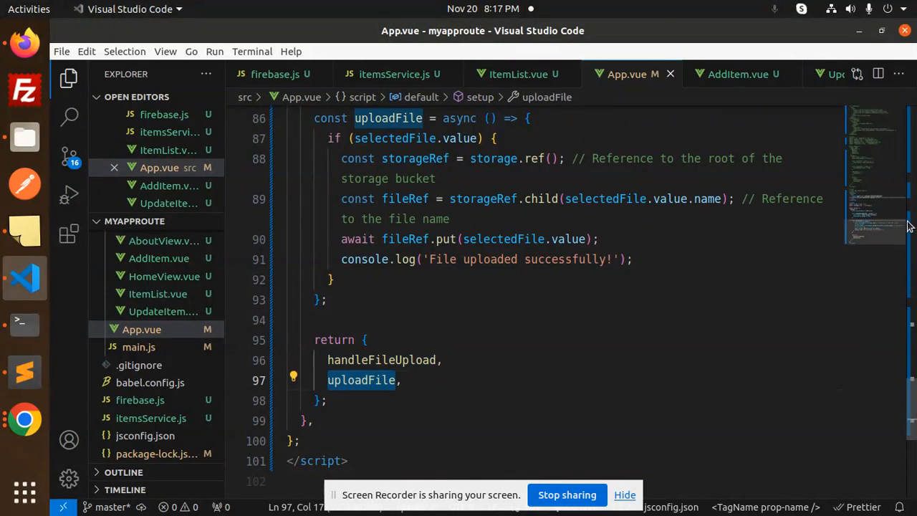
# Step: Follow App.vue's '../firebase' import to firebase.js with its compat imports and firebaseConfig
pyautogui.scroll(3)
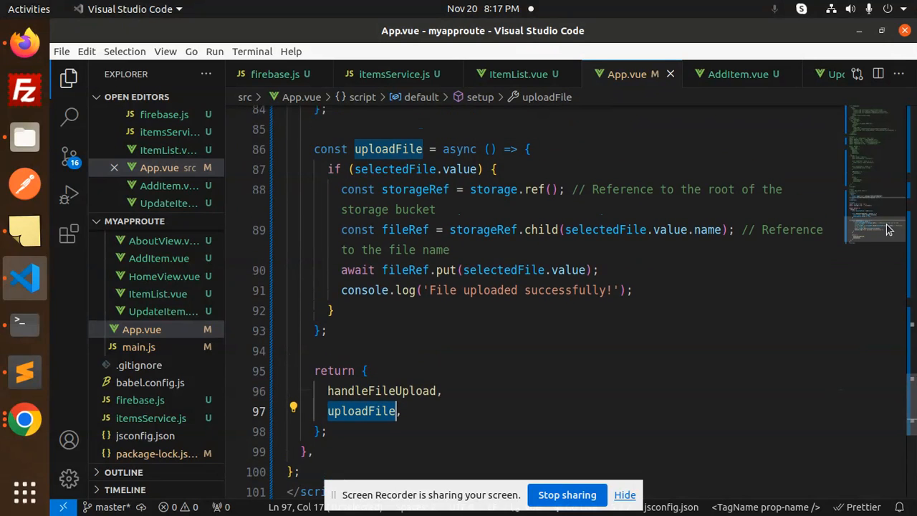
pyautogui.scroll(3)
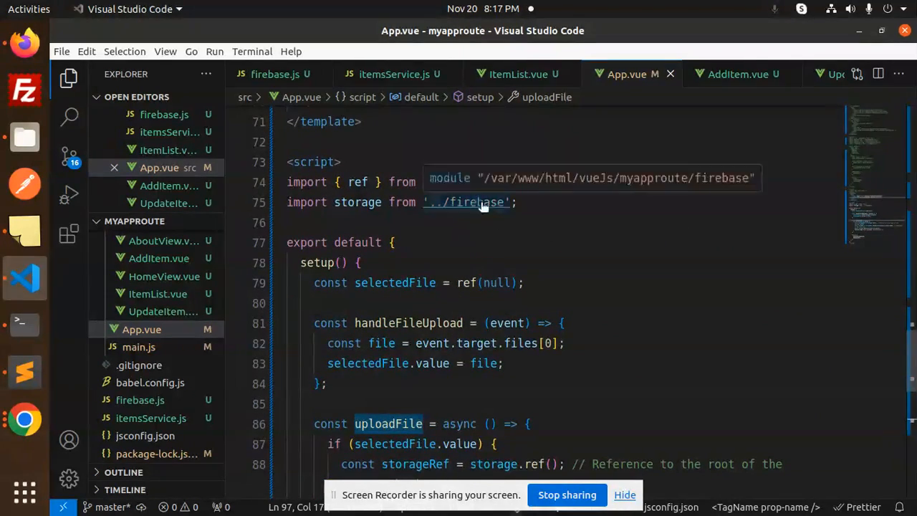
pyautogui.click(275, 75)
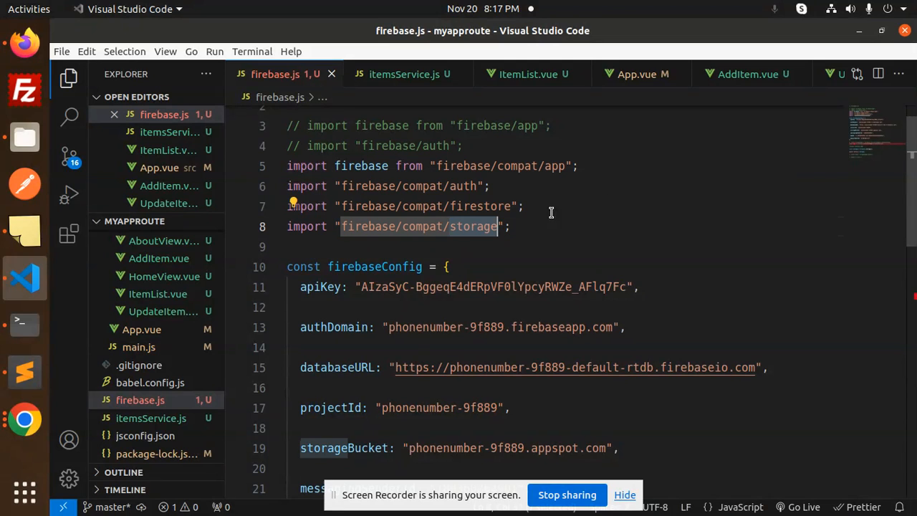
pyautogui.scroll(-3)
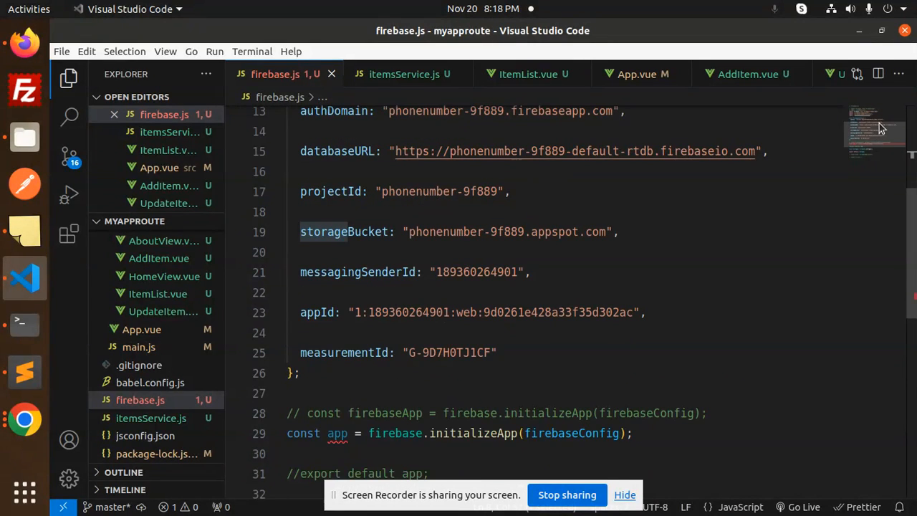
pyautogui.scroll(3)
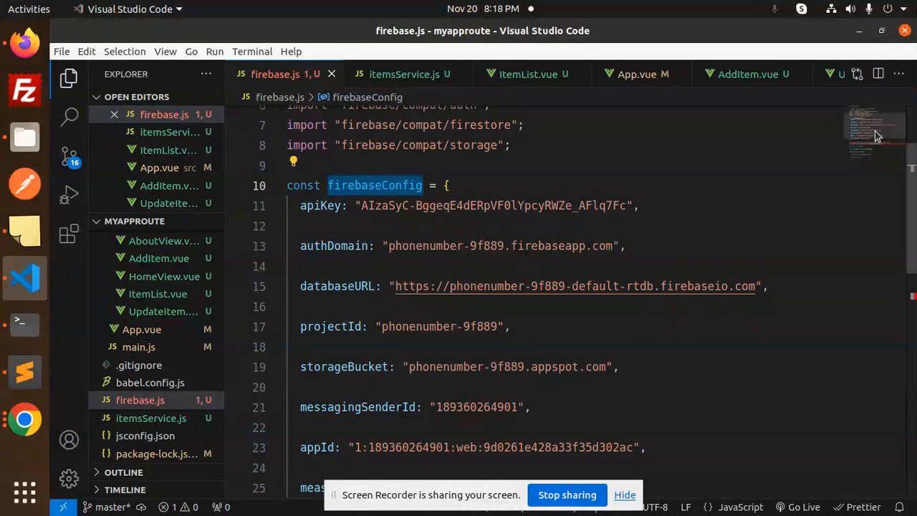
pyautogui.scroll(-3)
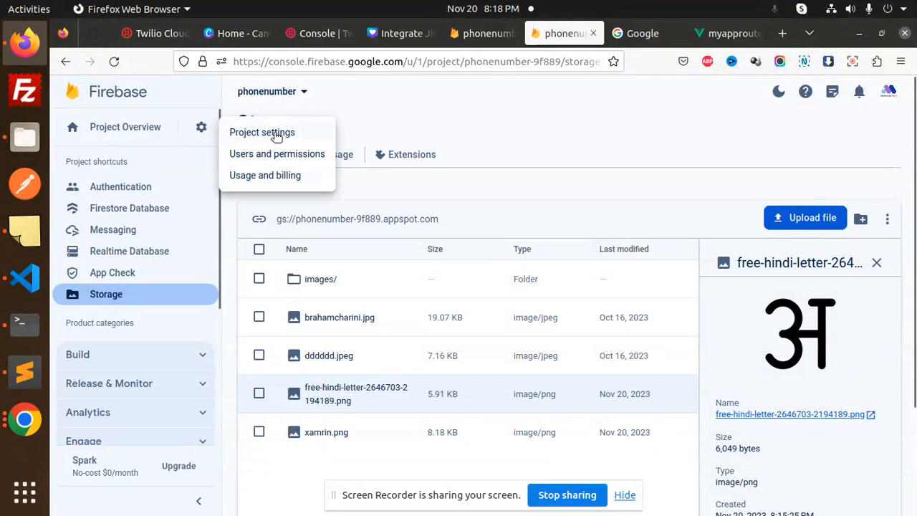
# Step: Show the web app's firebaseConfig snippet in Project settings, then return to firebase.js
pyautogui.click(261, 132)
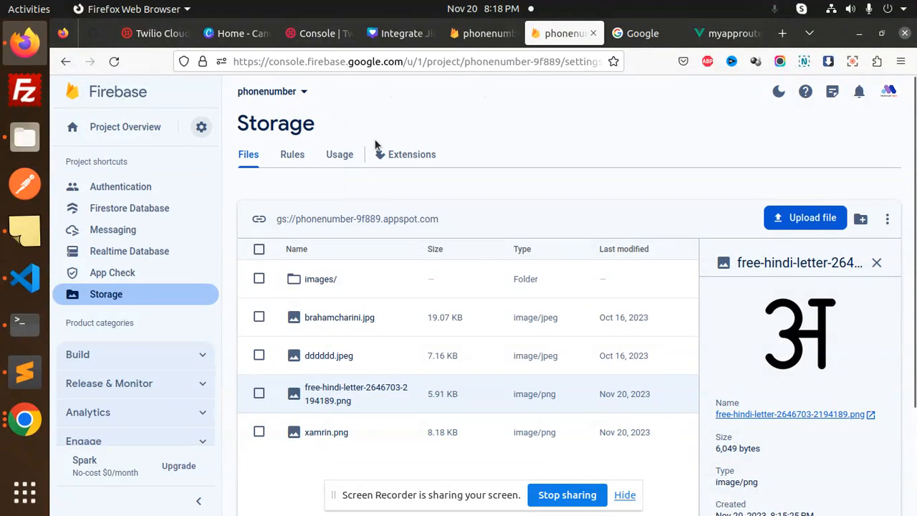
pyautogui.click(201, 126)
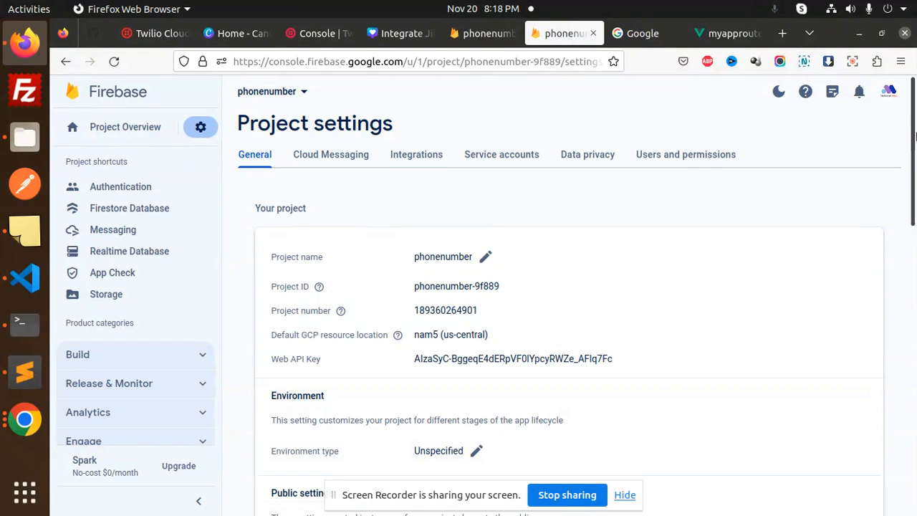
pyautogui.scroll(-3)
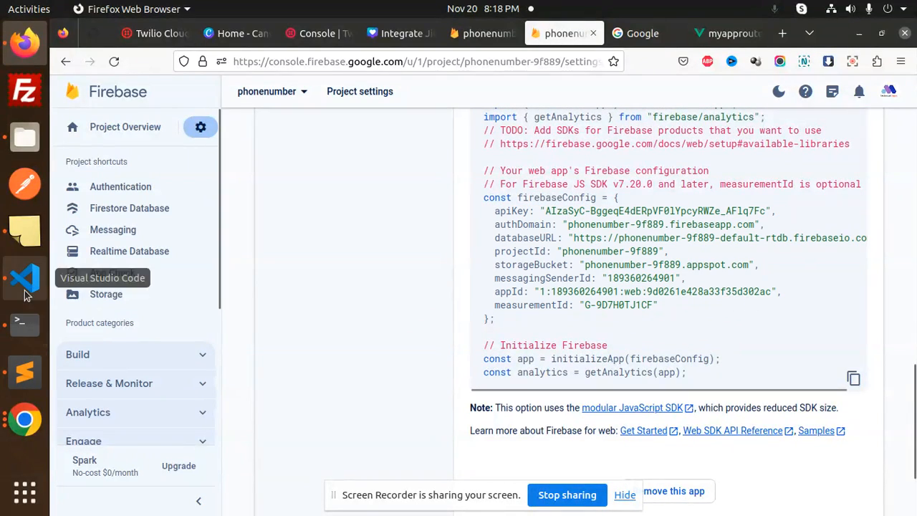
pyautogui.click(25, 278)
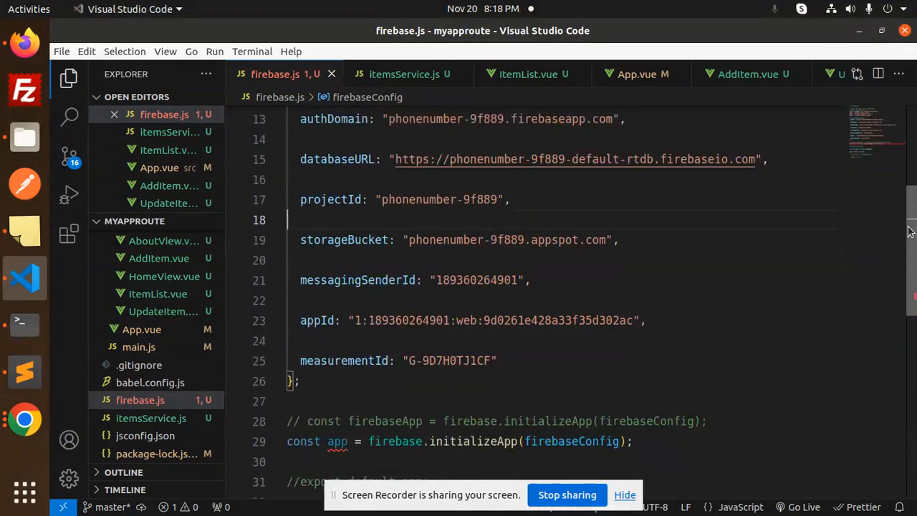
# Step: Highlight firebase.js exporting the storage() instance and App.vue importing storage from '../firebase'
pyautogui.scroll(-3)
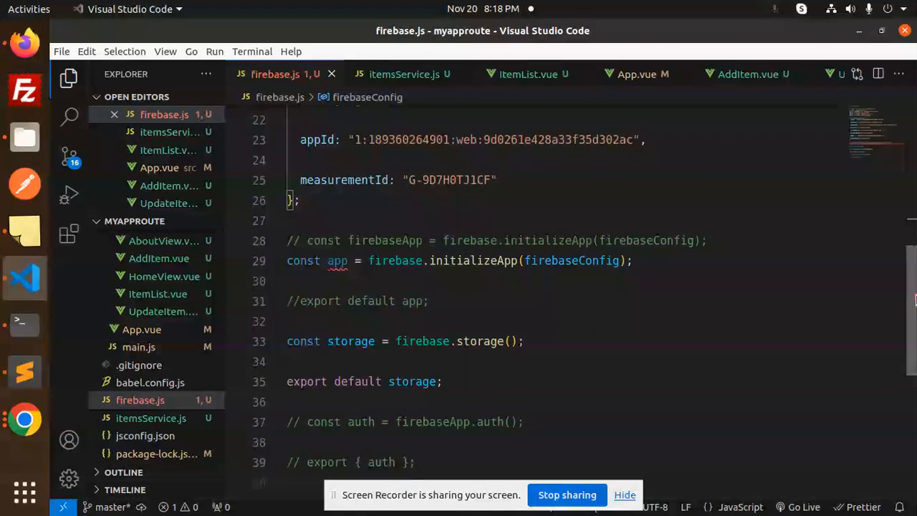
pyautogui.doubleClick(395, 207)
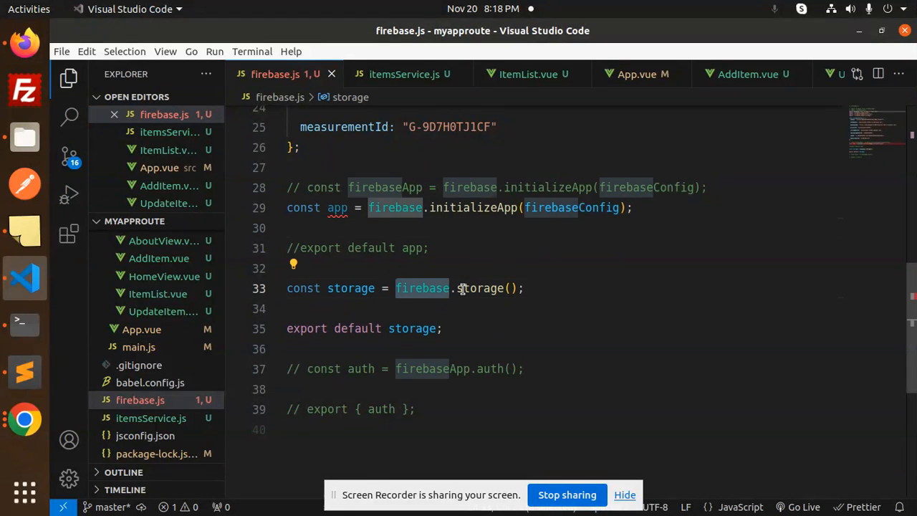
pyautogui.doubleClick(412, 328)
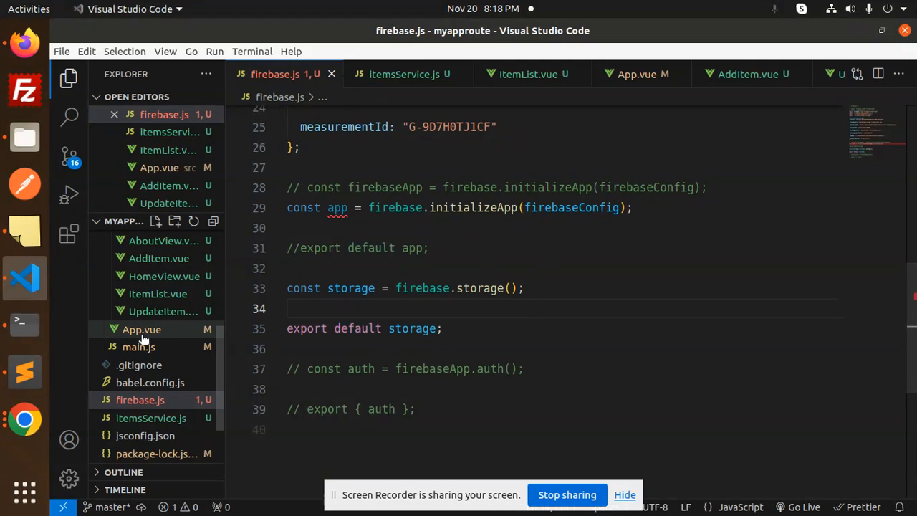
pyautogui.click(141, 329)
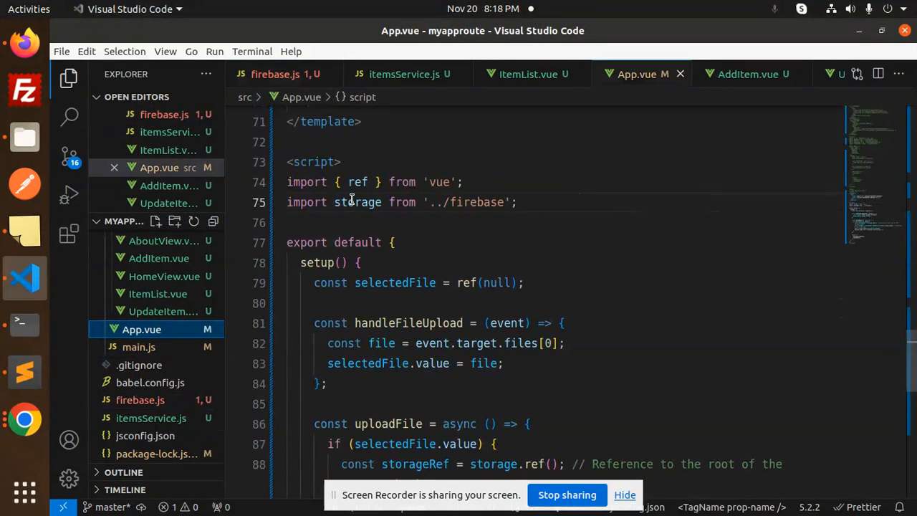
pyautogui.doubleClick(476, 202)
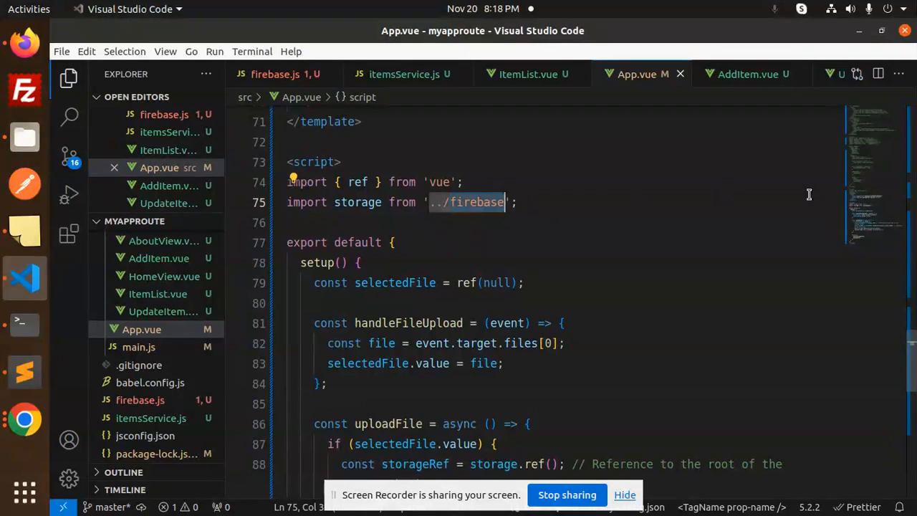
pyautogui.scroll(-3)
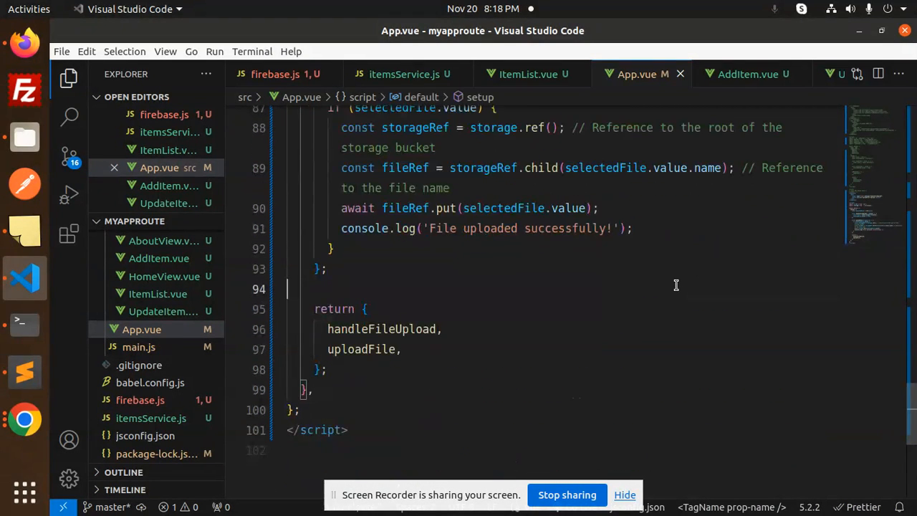